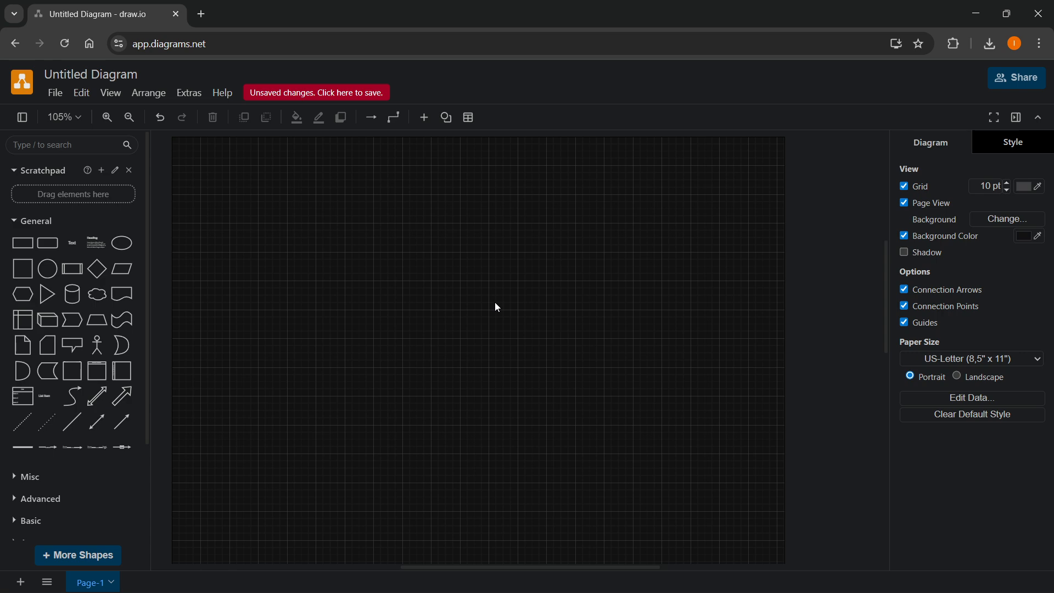
Step: Insert the Entity relationship template found by searching 'entit' in the template chooser
{"action": "left_click", "coordinate": [34, 223]}
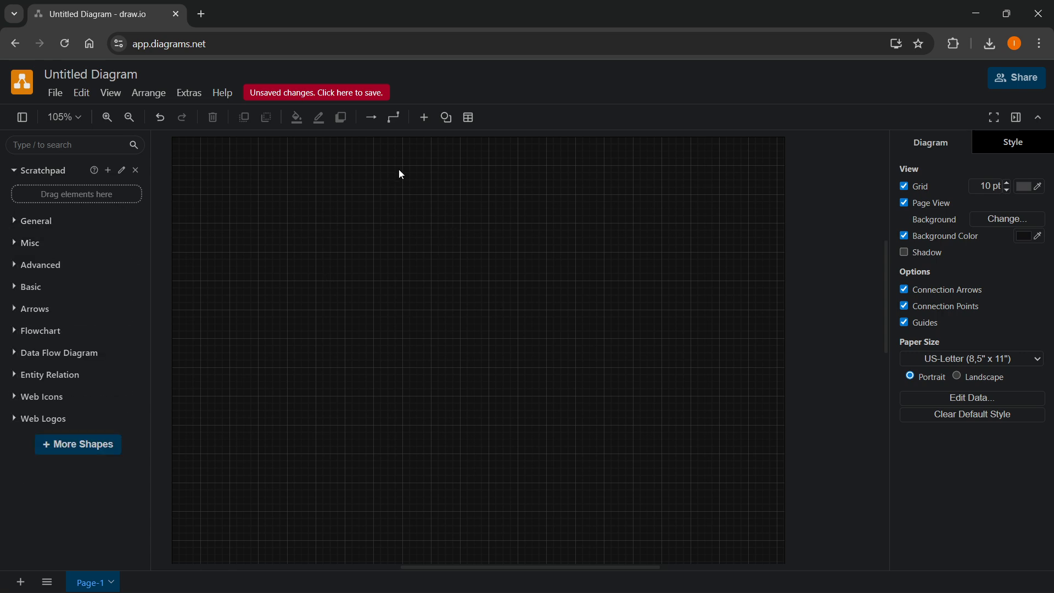
{"action": "left_click", "coordinate": [423, 117]}
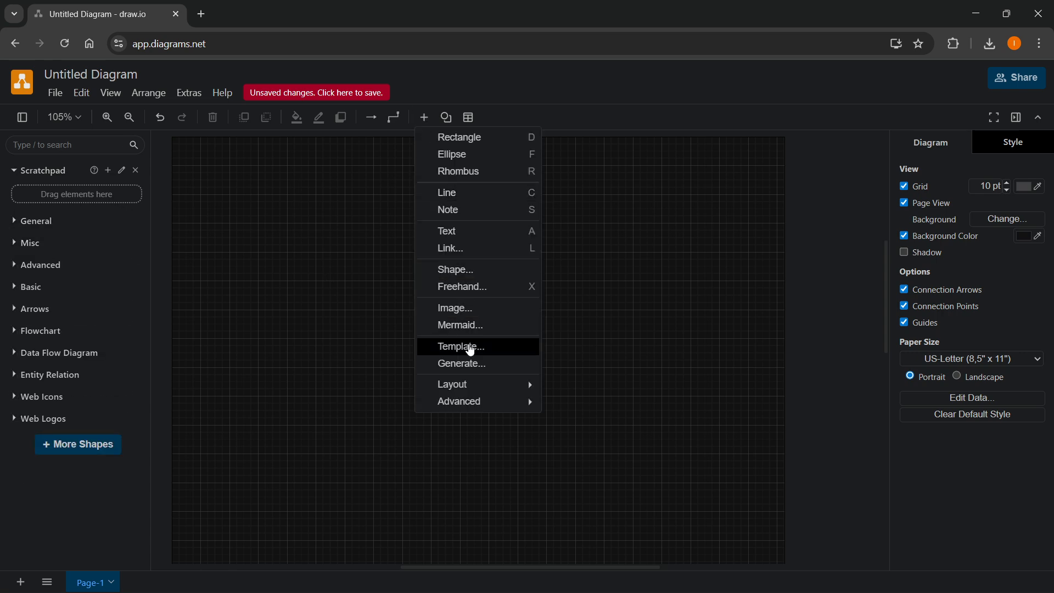
{"action": "left_click", "coordinate": [461, 345]}
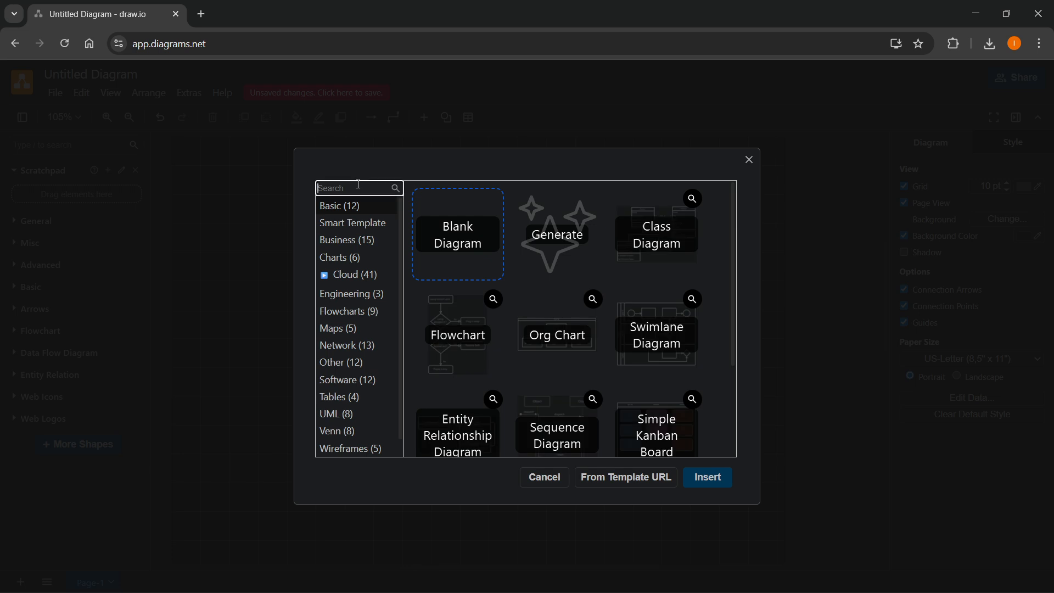
{"action": "type", "text": "entity"}
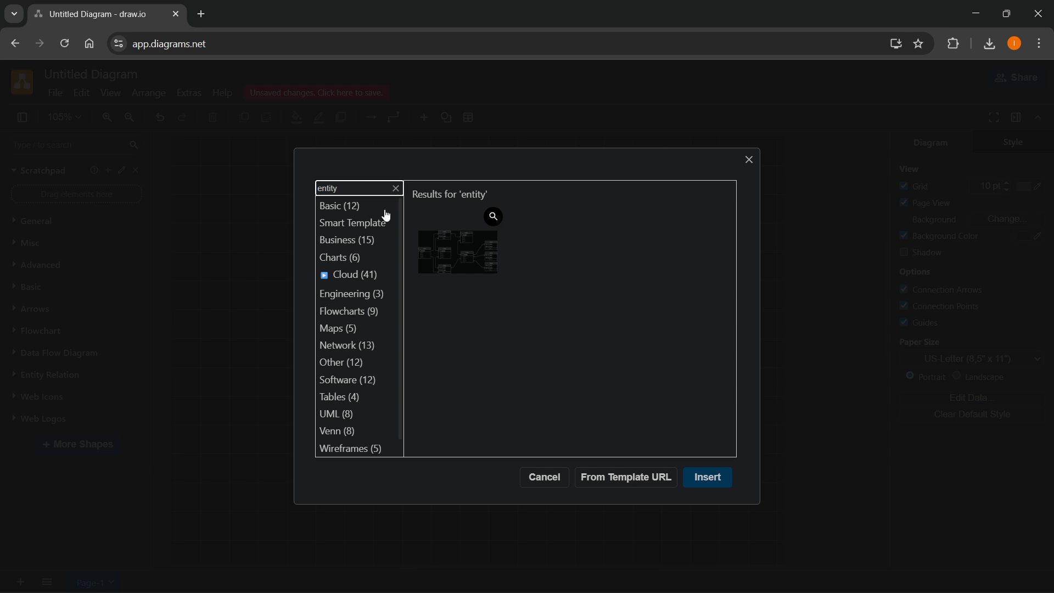
{"action": "mouse_move", "coordinate": [468, 252]}
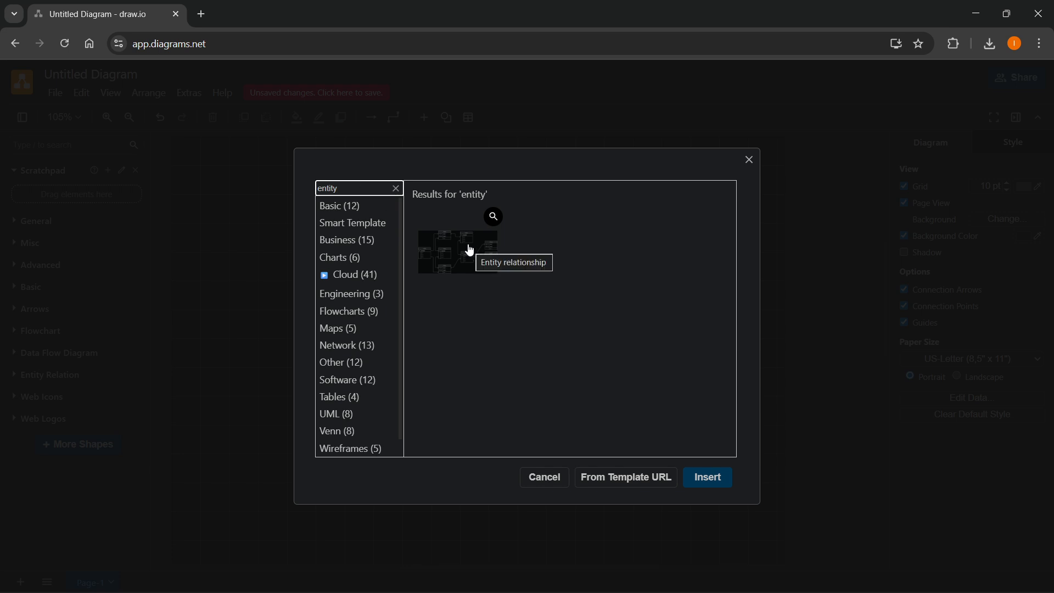
{"action": "left_click", "coordinate": [706, 477]}
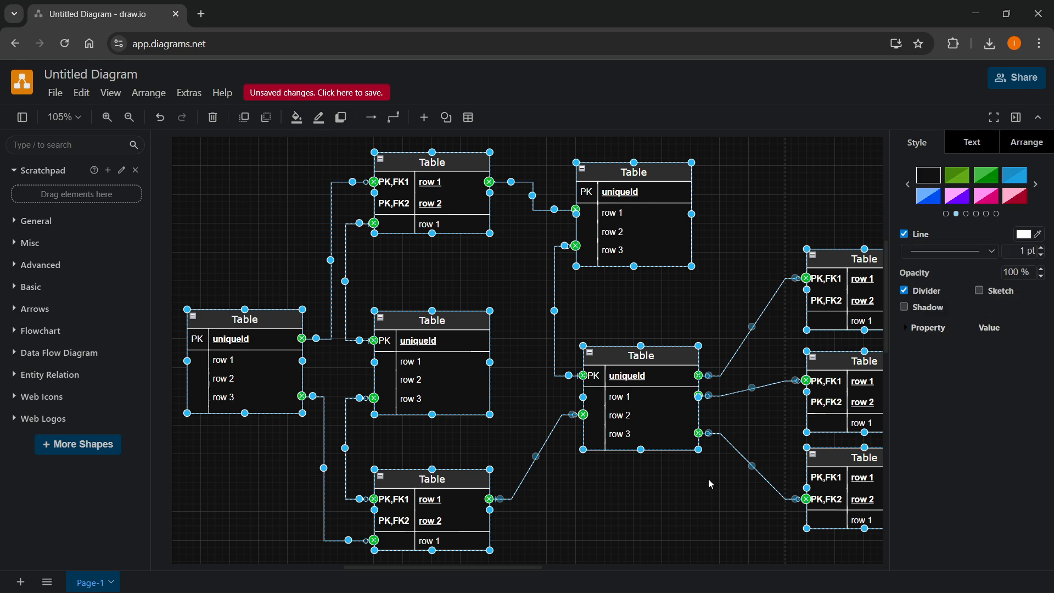
Step: Expand the Entity Relation shape library in the left panel to reach Entity, Attribute and connector shapes
{"action": "scroll", "scroll_direction": "down", "scroll_amount": 3}
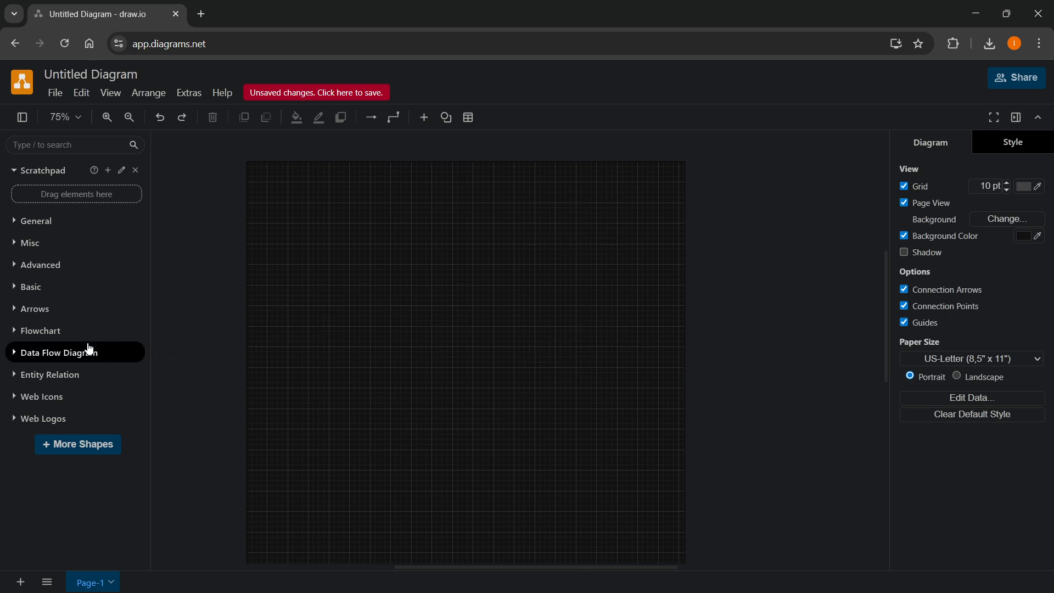
{"action": "left_click", "coordinate": [50, 375]}
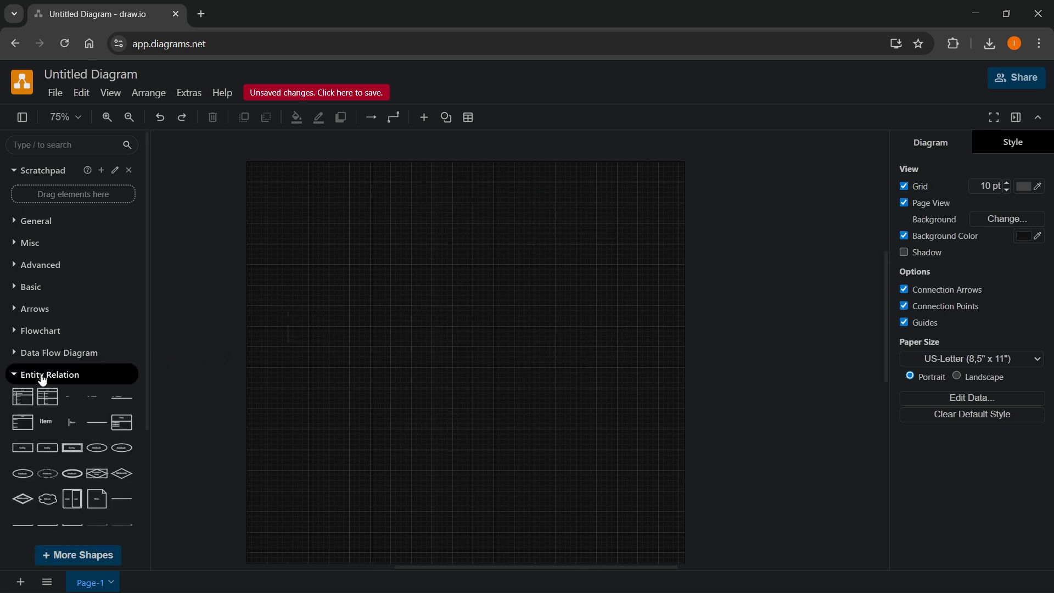
{"action": "scroll", "scroll_direction": "down", "scroll_amount": 3}
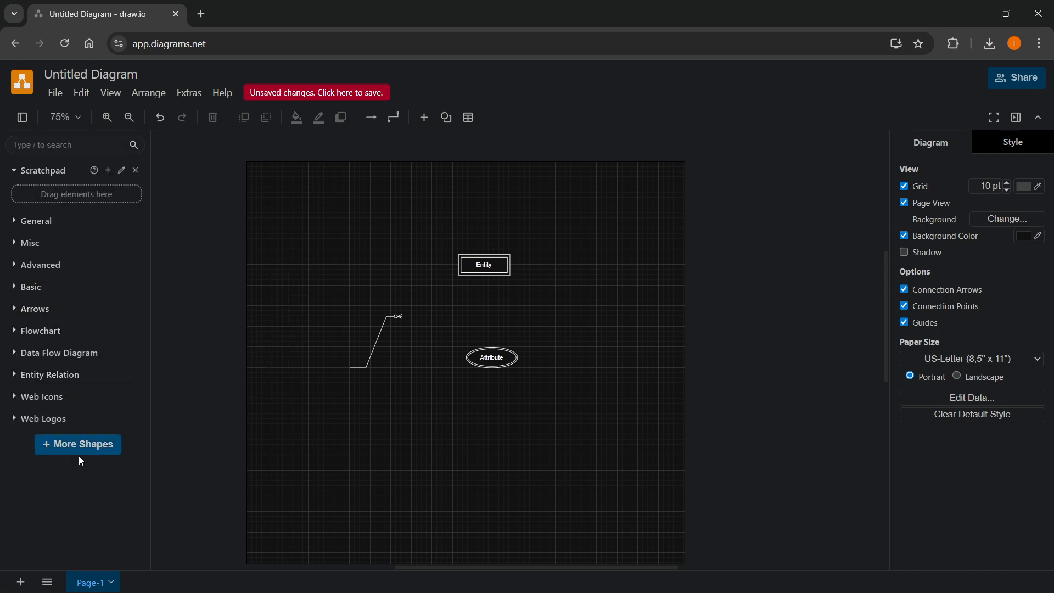
{"action": "left_click", "coordinate": [77, 443]}
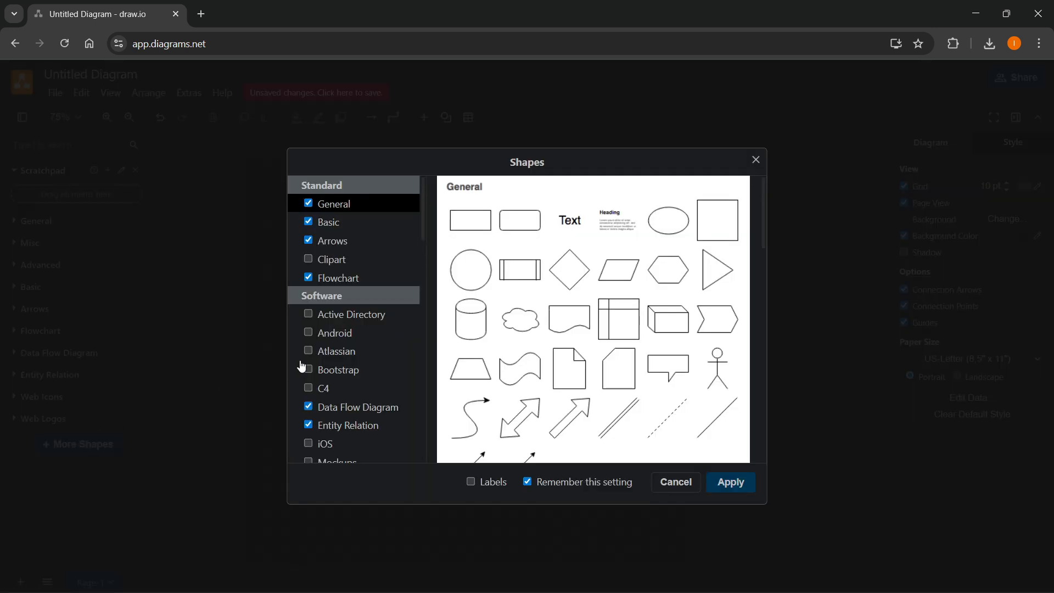
{"action": "scroll", "scroll_direction": "down", "scroll_amount": 3}
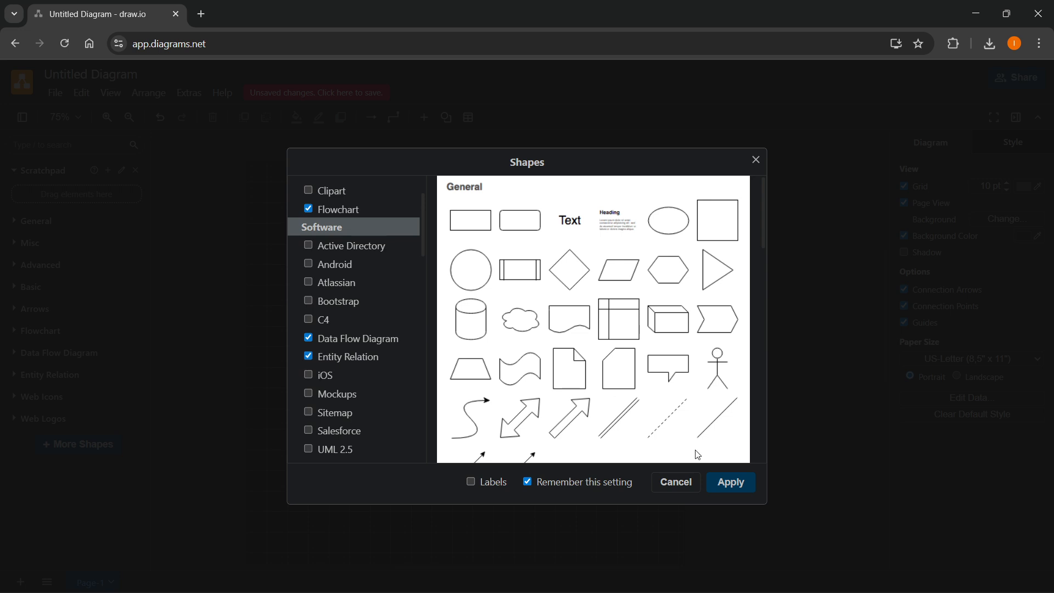
{"action": "left_click", "coordinate": [730, 482]}
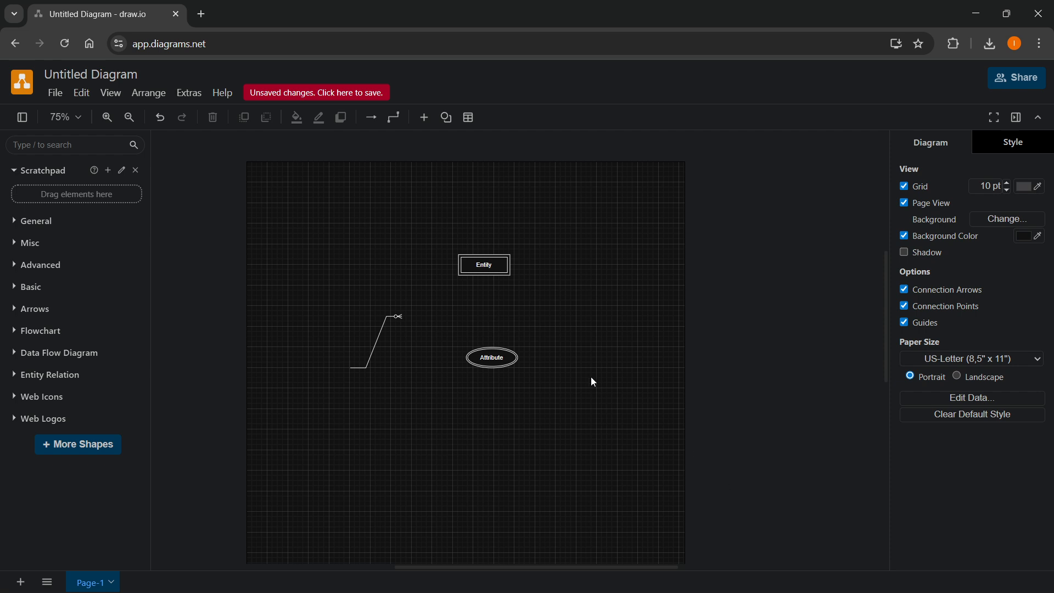
{"action": "mouse_move", "coordinate": [615, 352]}
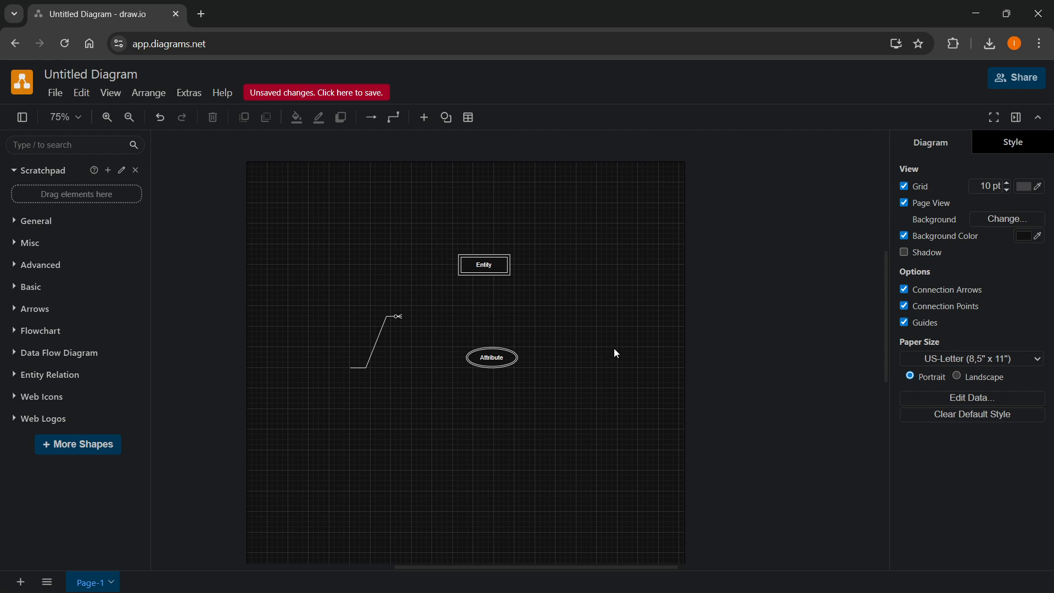
{"action": "mouse_move", "coordinate": [632, 337]}
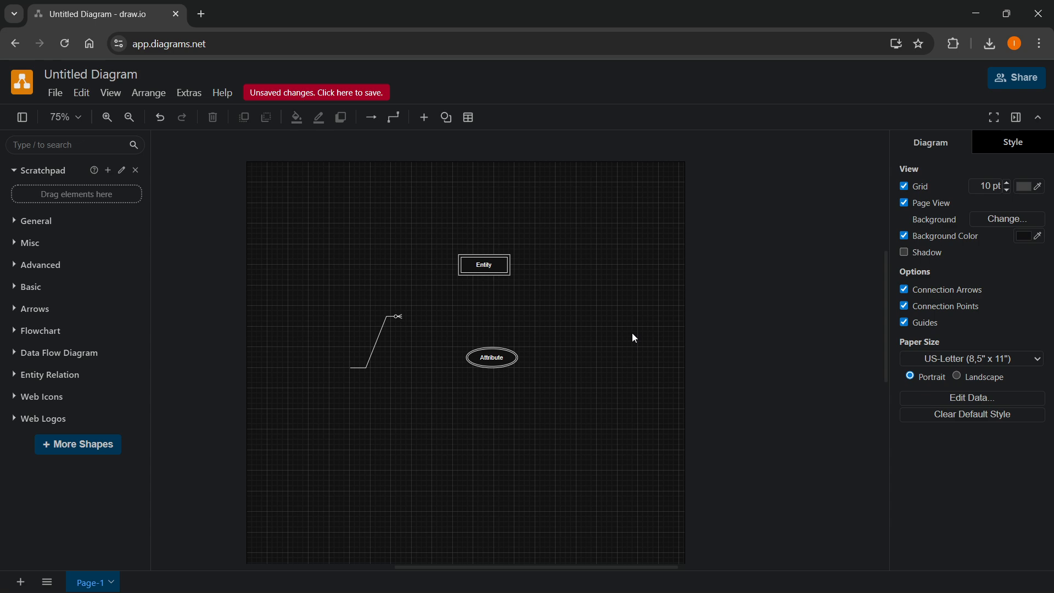